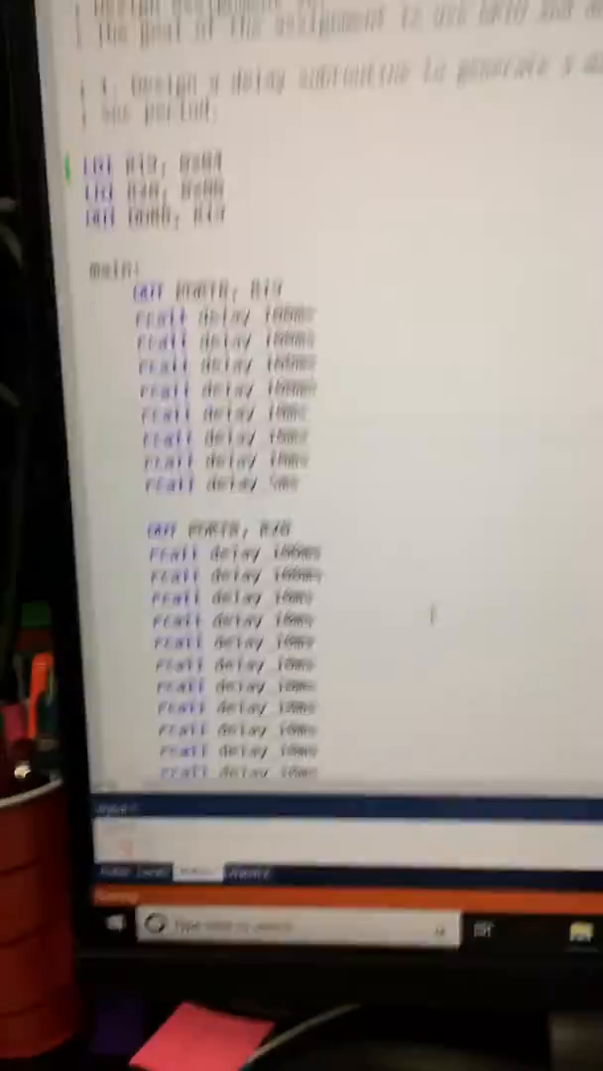
pyautogui.scroll(-3)
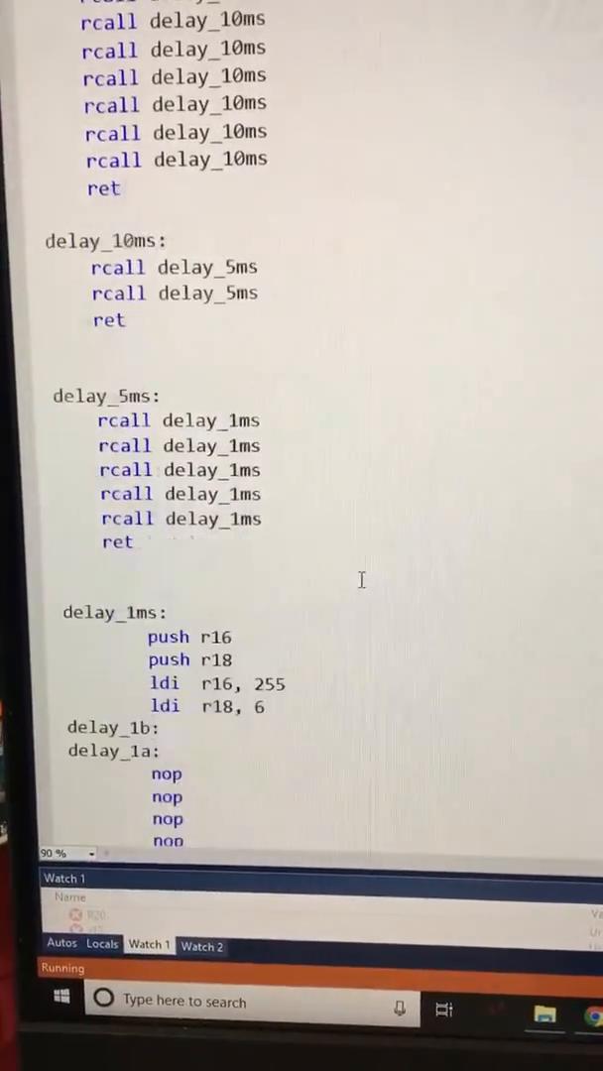
pyautogui.scroll(-3)
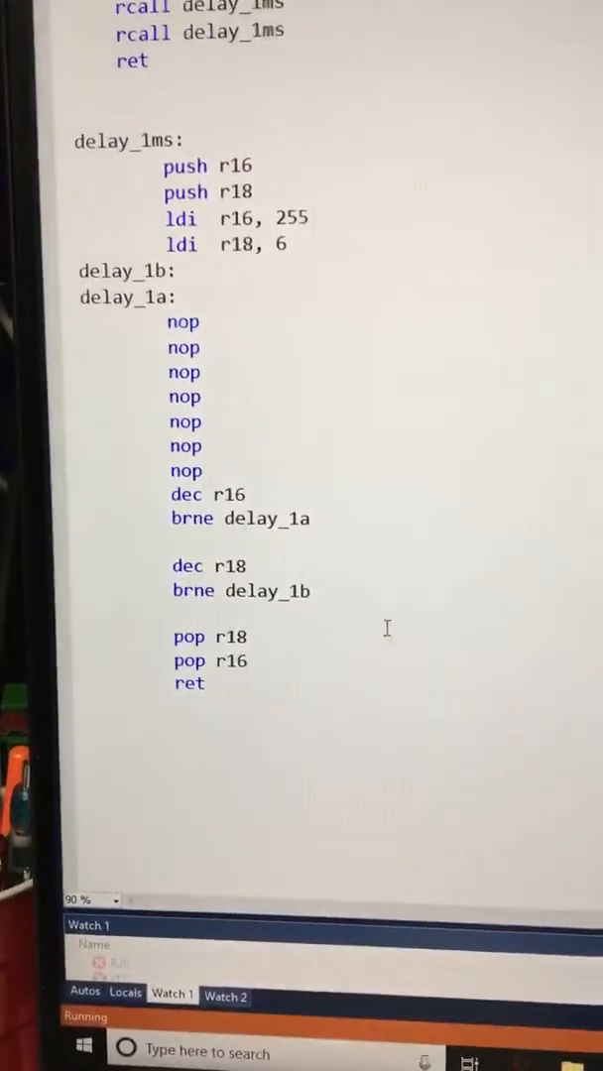